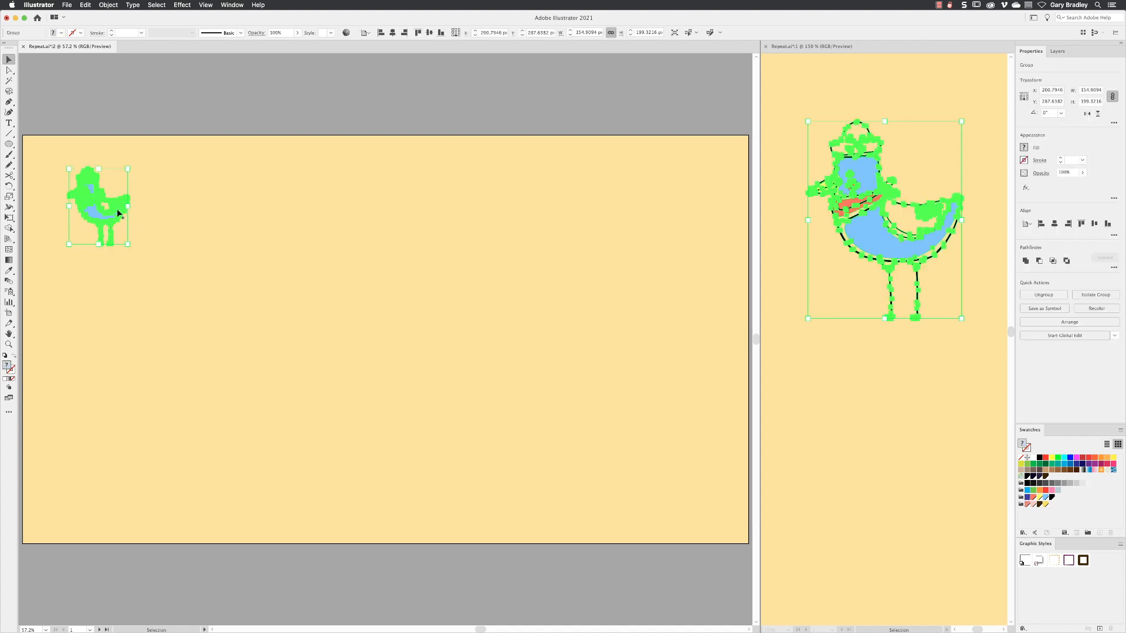
Apply a grid repeat (Object > Repeat > Grid) to the small pirate bird group.
click(108, 5)
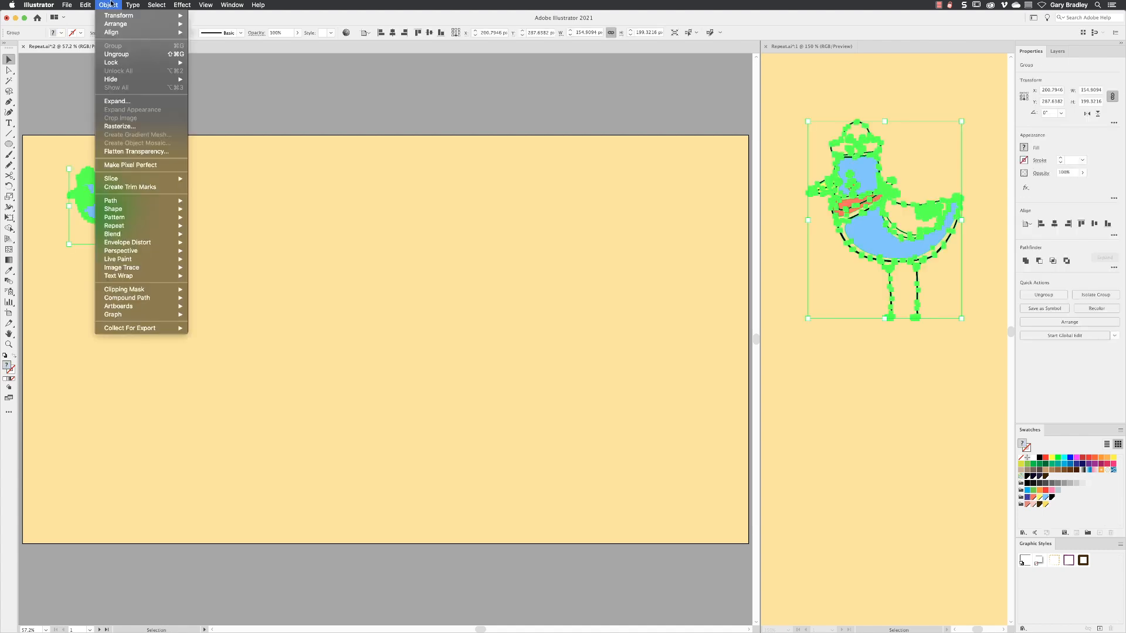
mouse_move(114, 225)
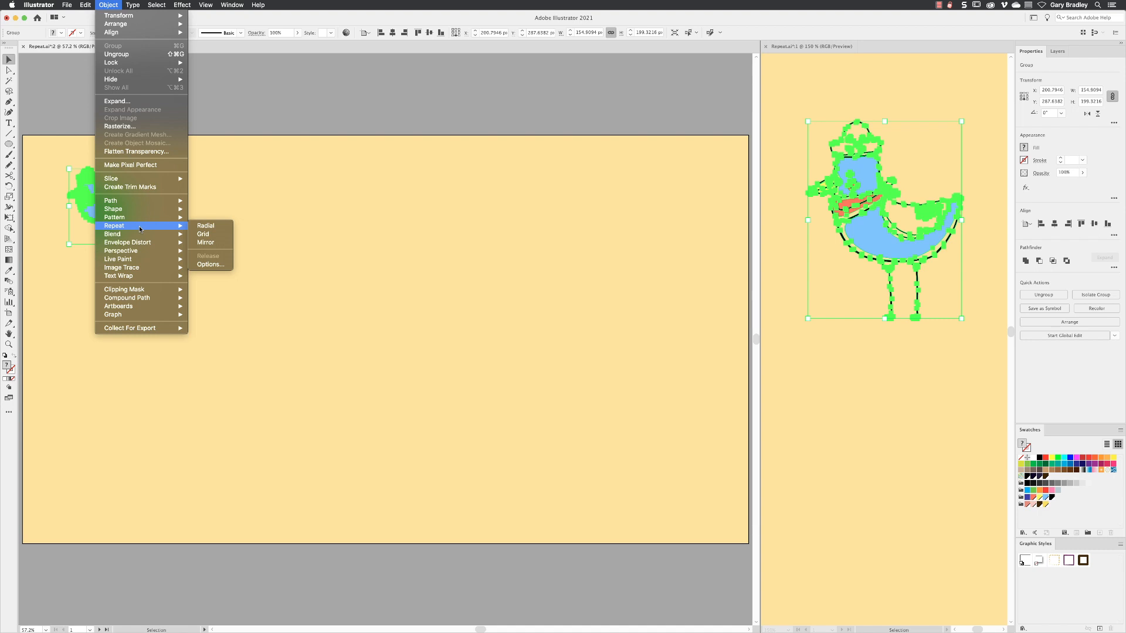
mouse_move(204, 234)
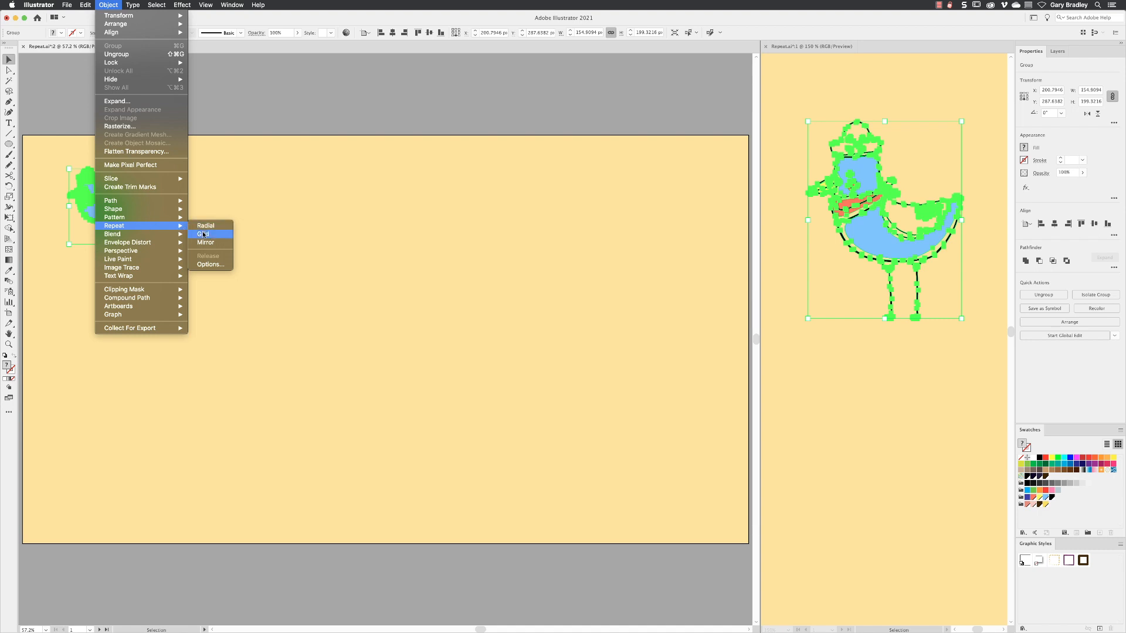
click(203, 233)
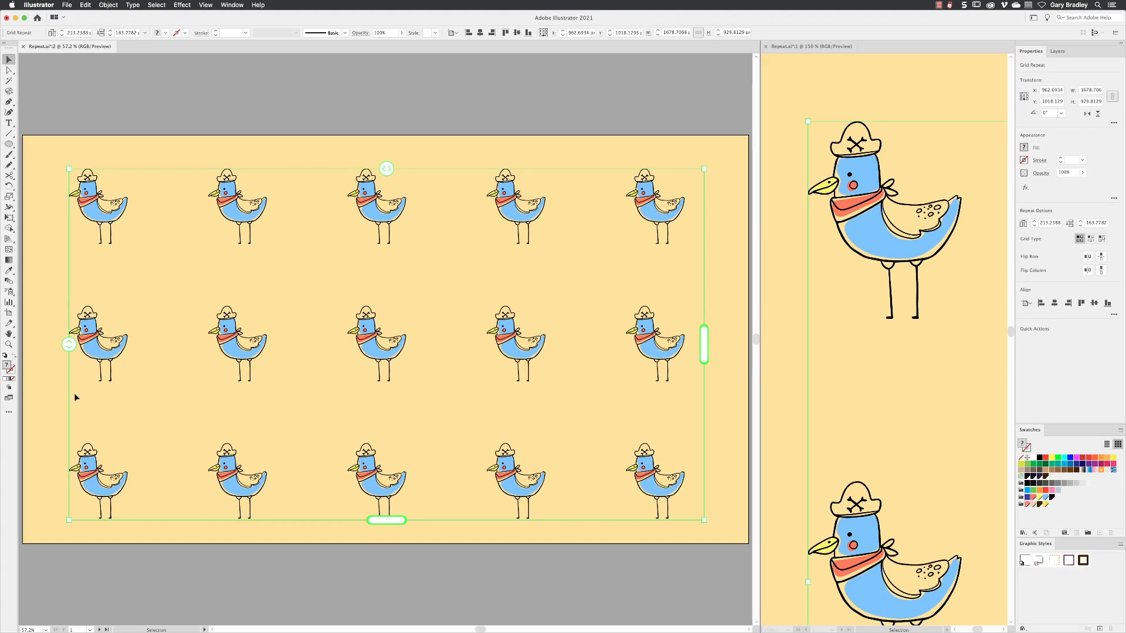
Bring up the Object menu for the fifteen-bird grid repeat.
click(108, 5)
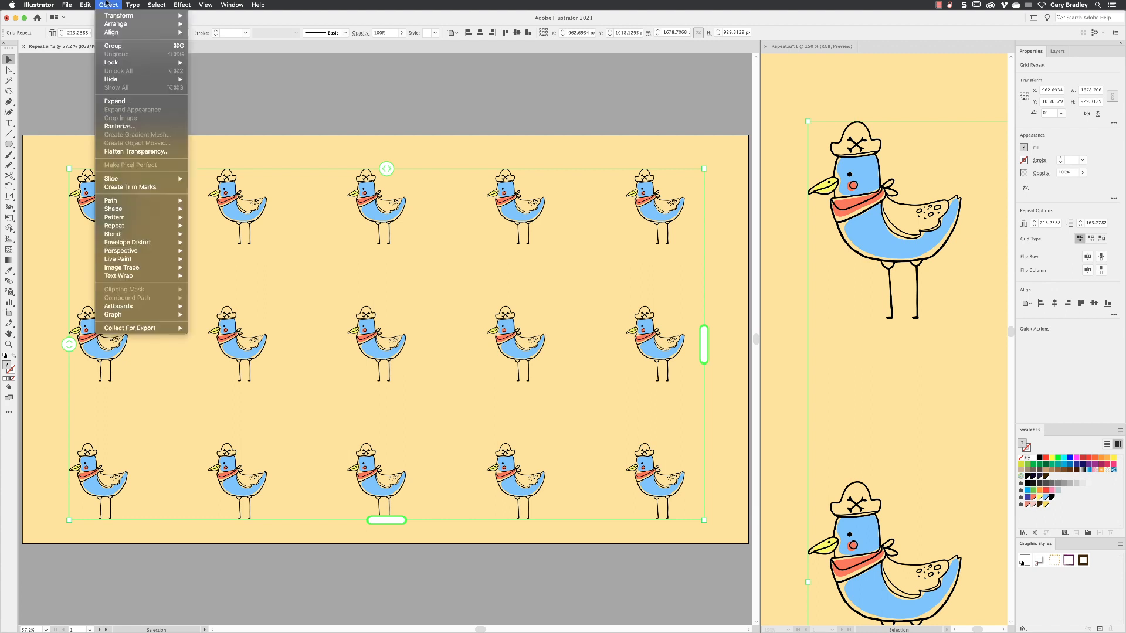
mouse_move(115, 217)
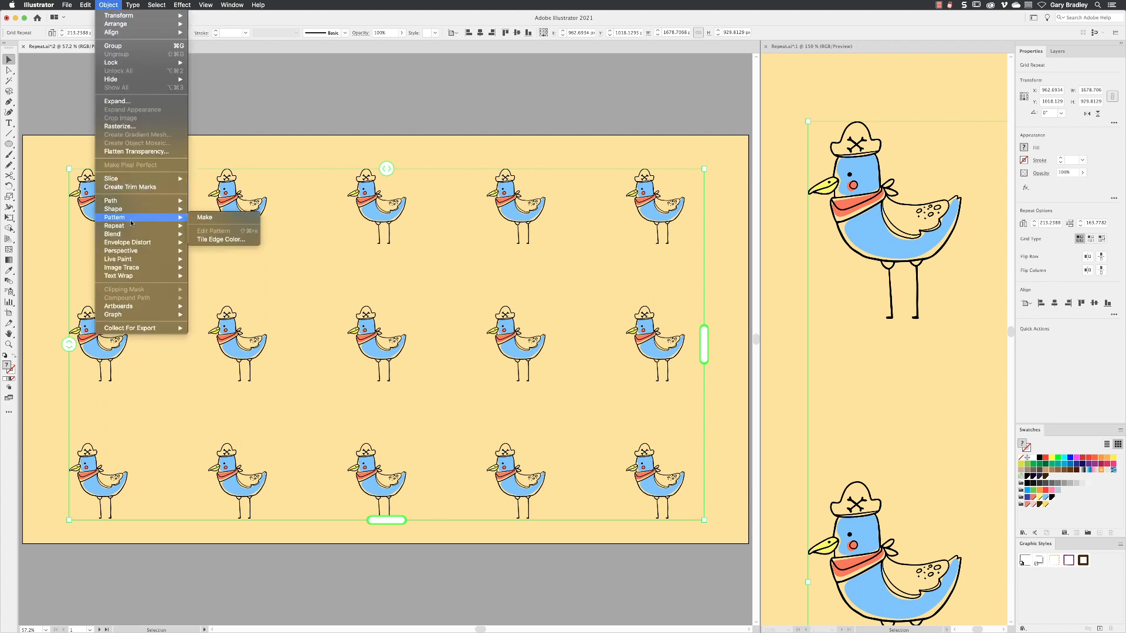
mouse_move(114, 225)
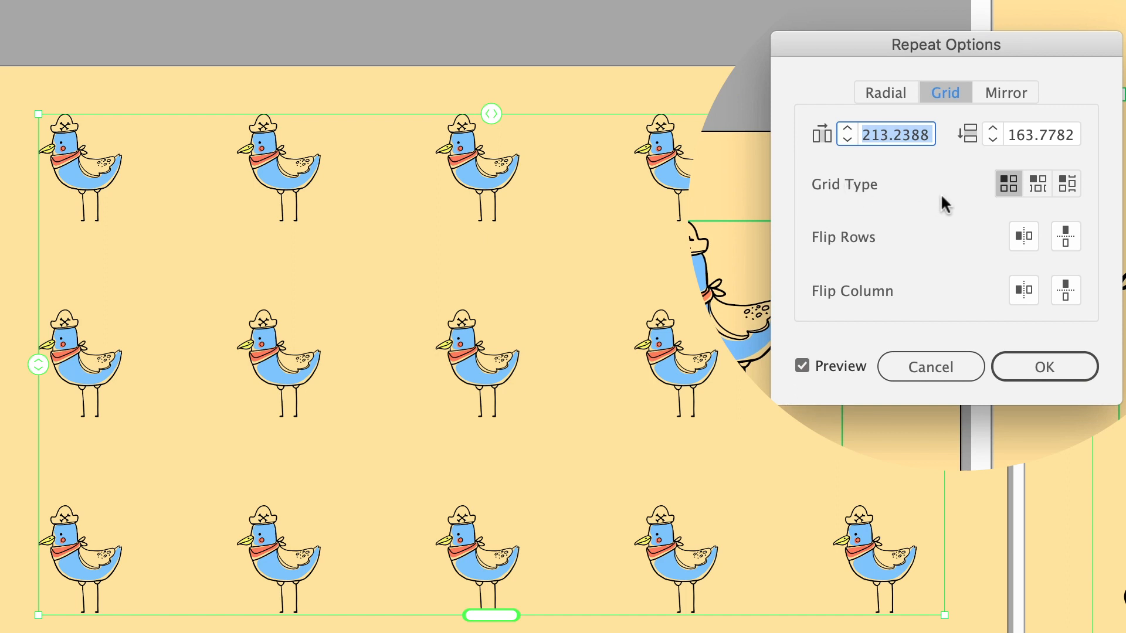
Set the bird grid repeat's grid type to a brick layout with offset rows.
click(1036, 183)
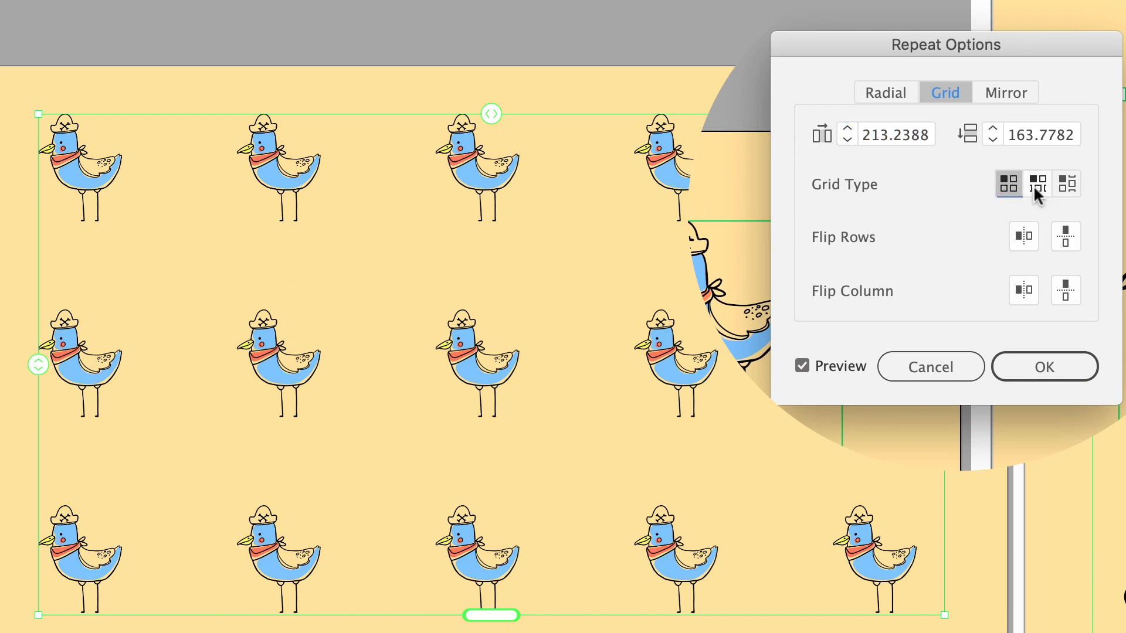
click(1037, 183)
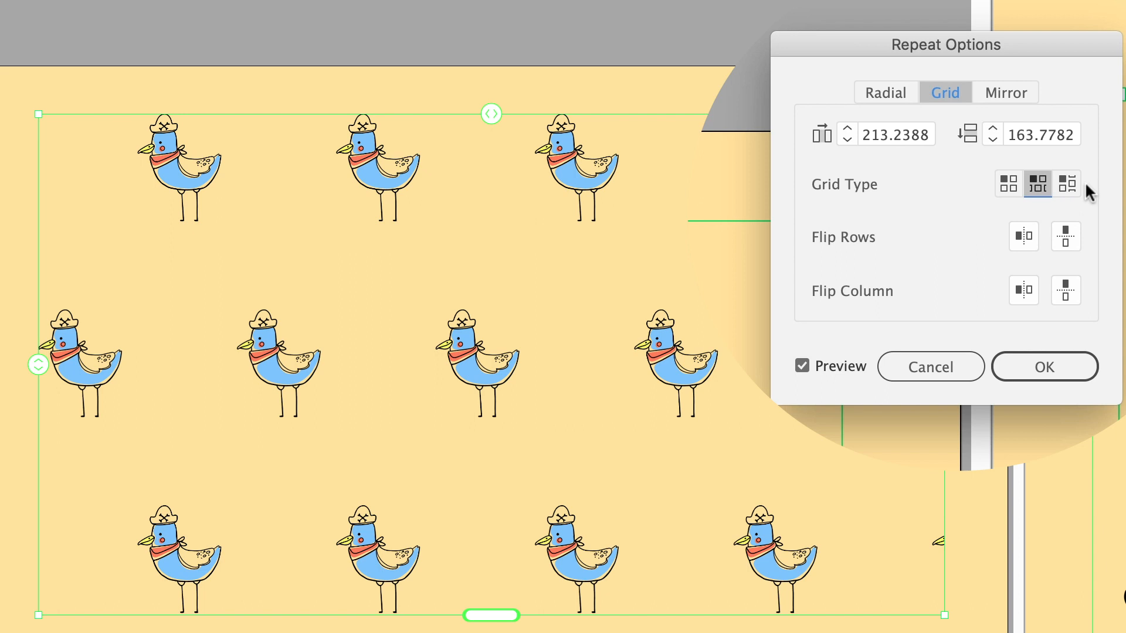
click(1066, 183)
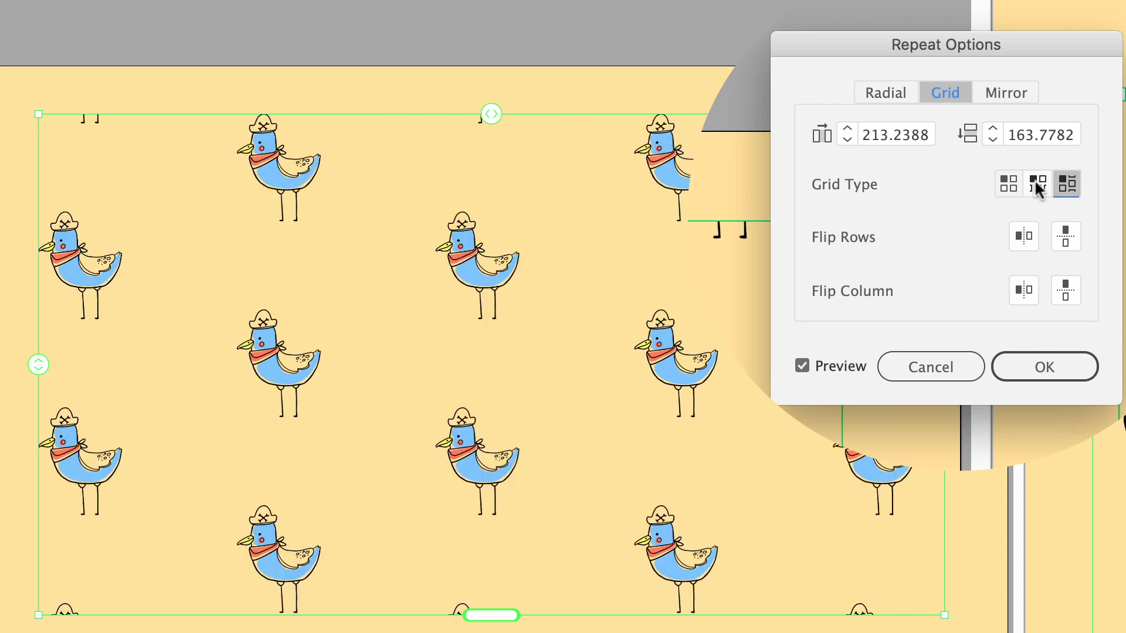
click(1037, 183)
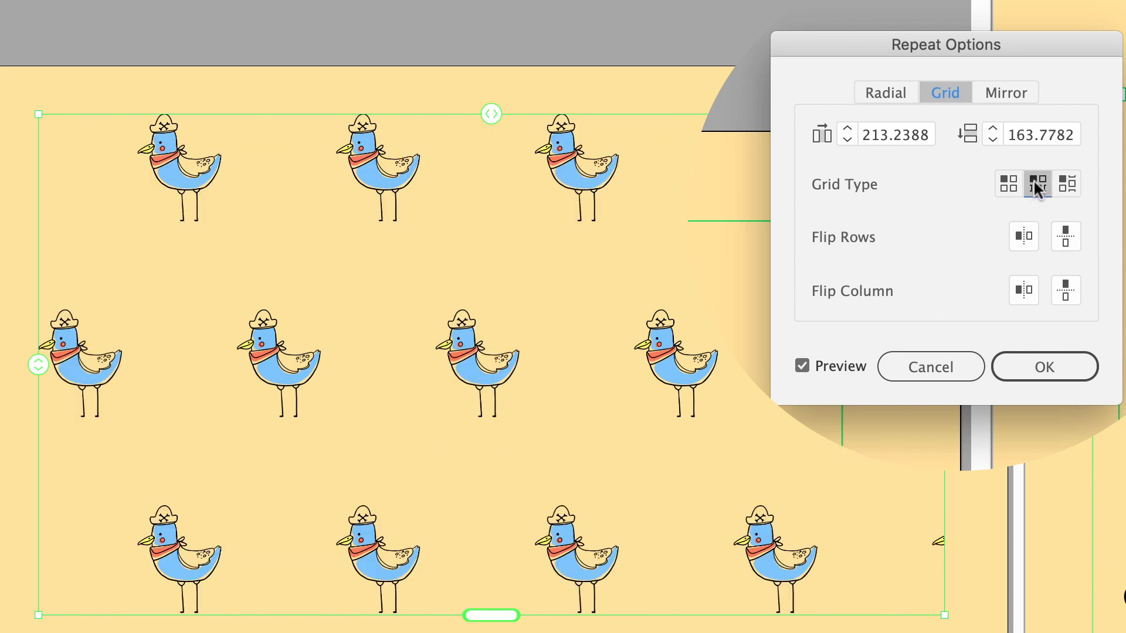
click(1037, 184)
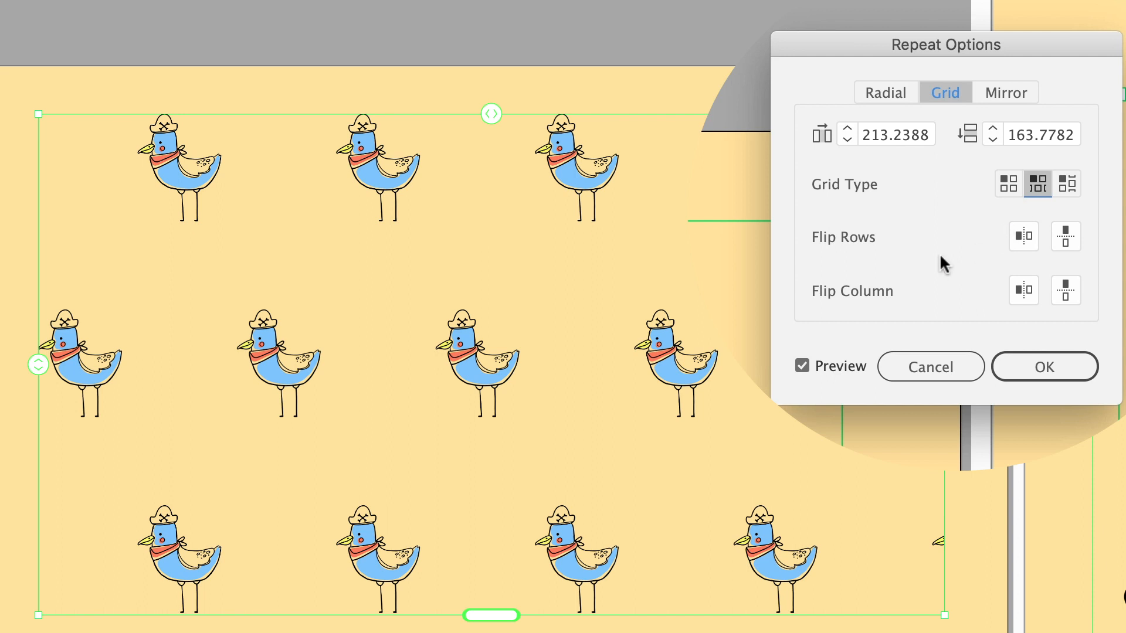
Flip alternate rows and columns horizontally so neighbouring birds face opposite ways, and confirm.
click(1023, 237)
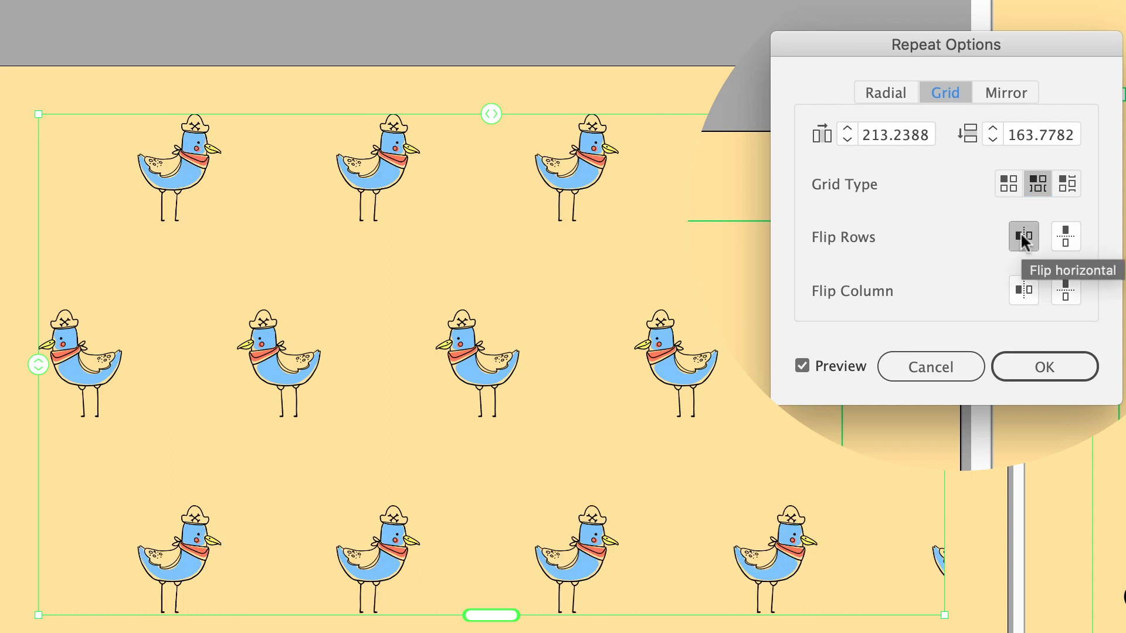
click(1065, 236)
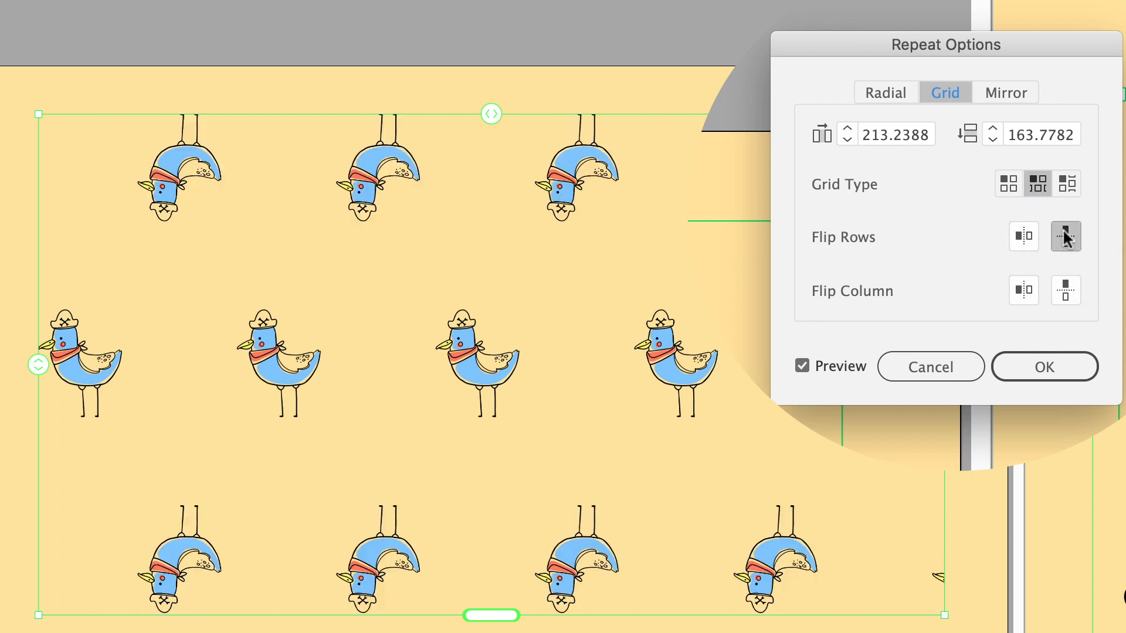
click(1066, 237)
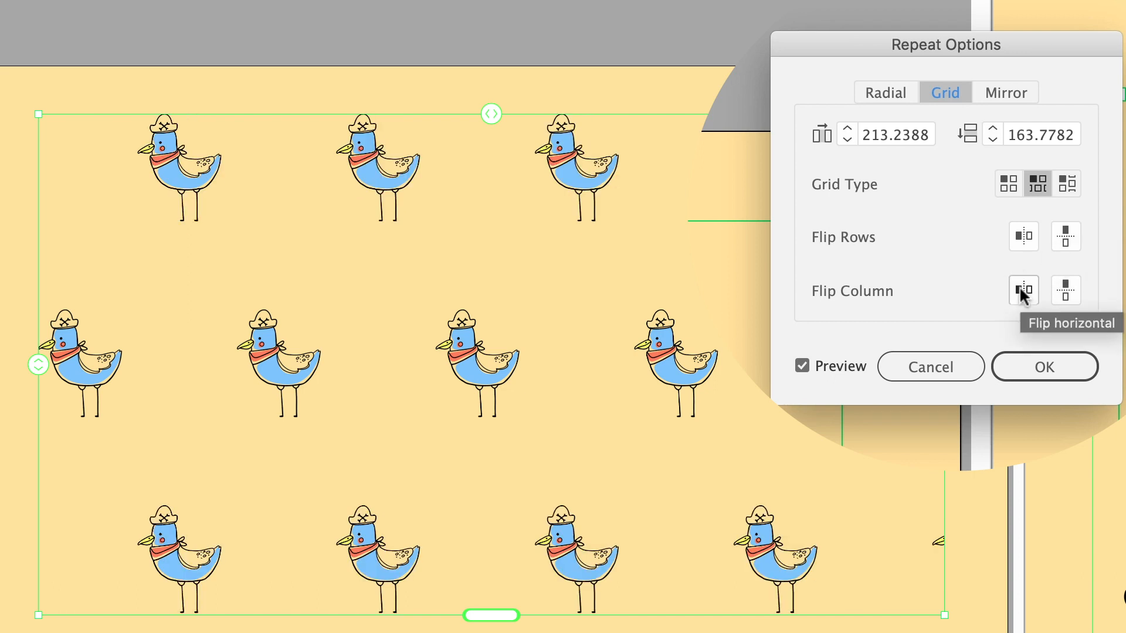
click(1022, 291)
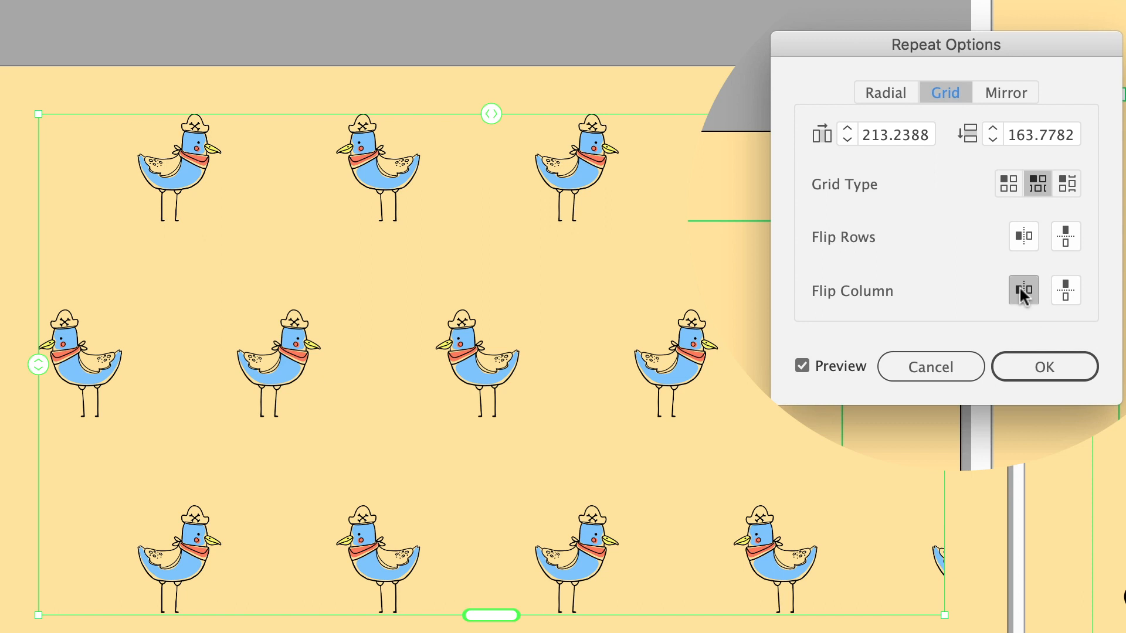
click(1065, 290)
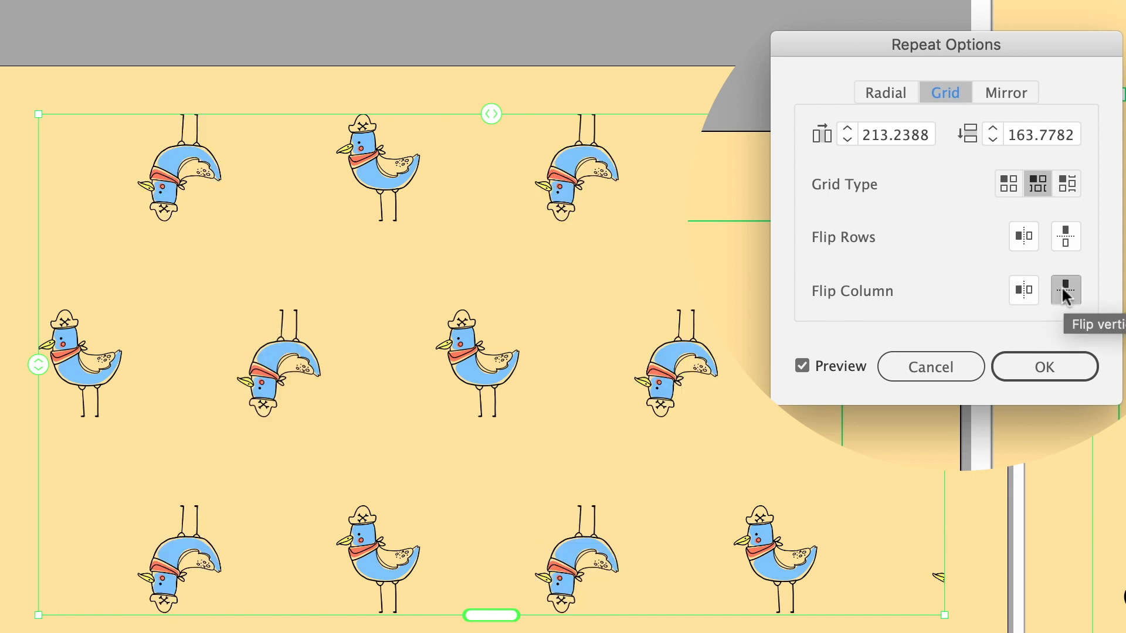
click(1065, 291)
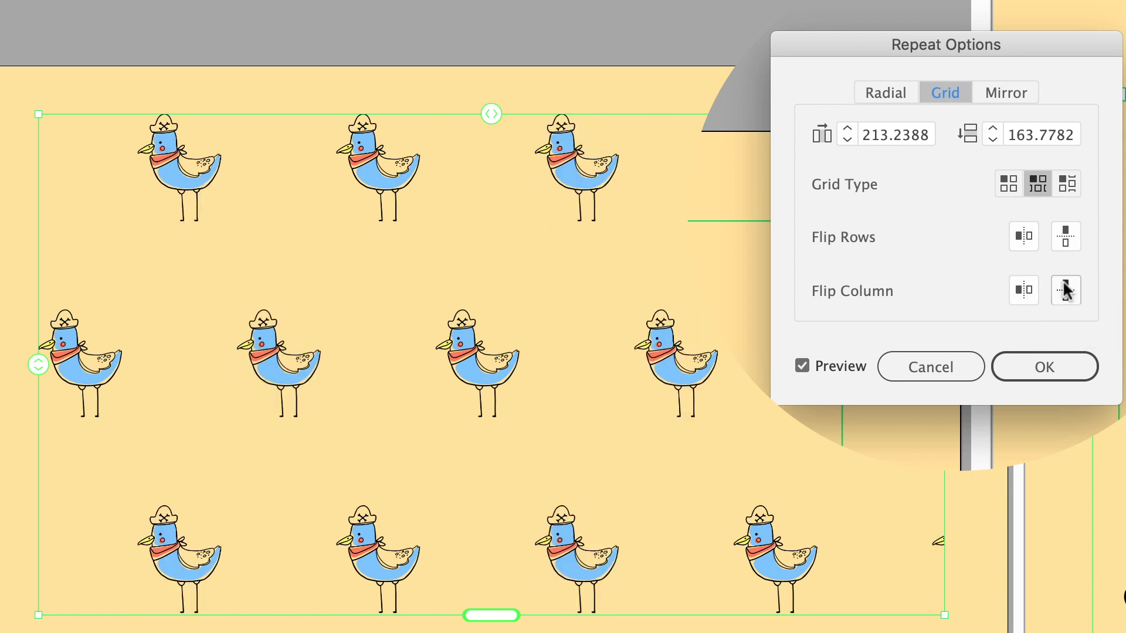
click(1023, 237)
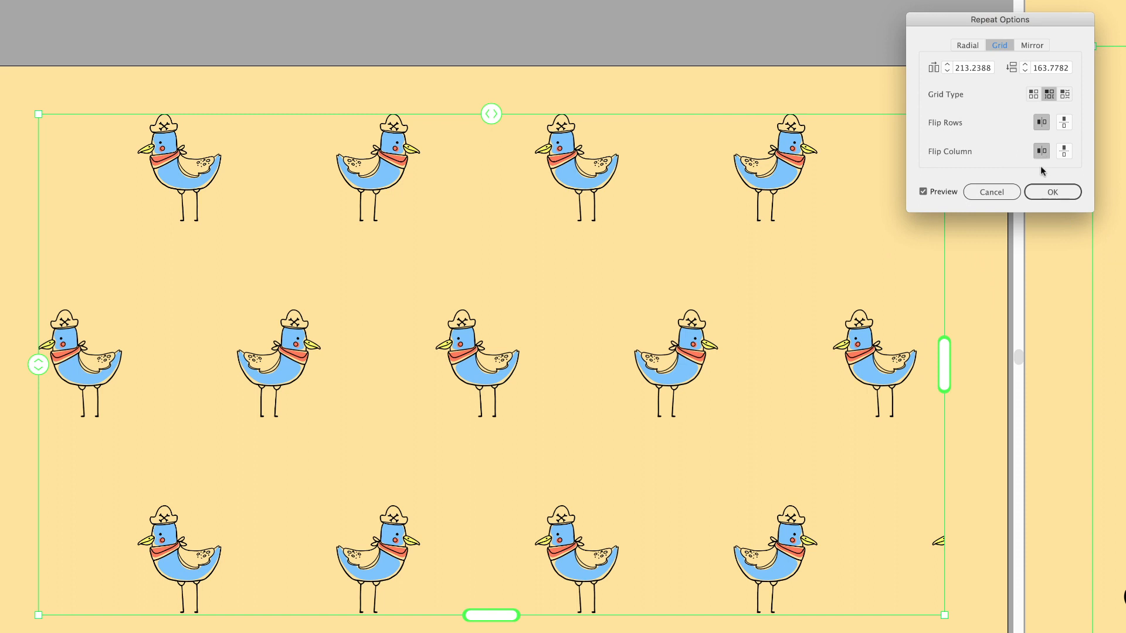
click(1051, 192)
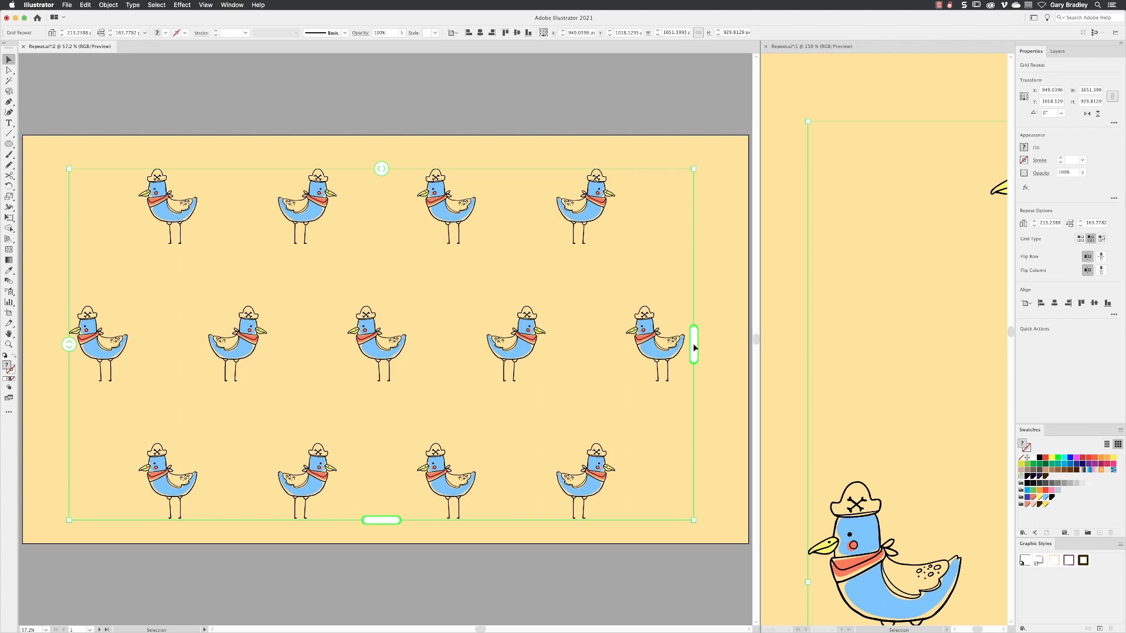
mouse_move(528, 348)
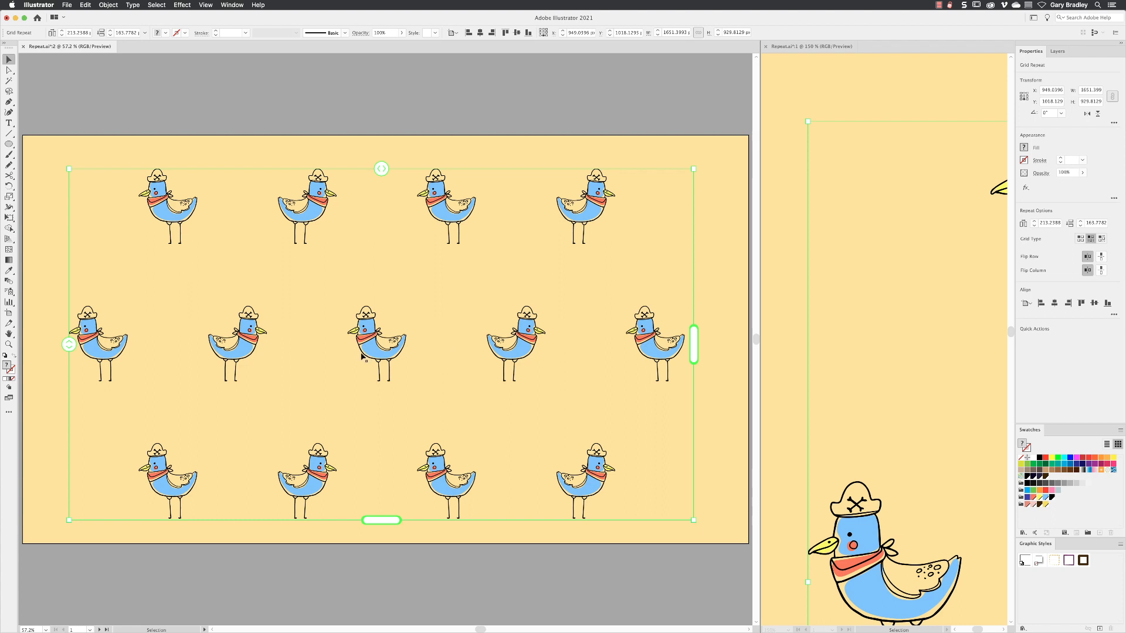
mouse_move(483, 319)
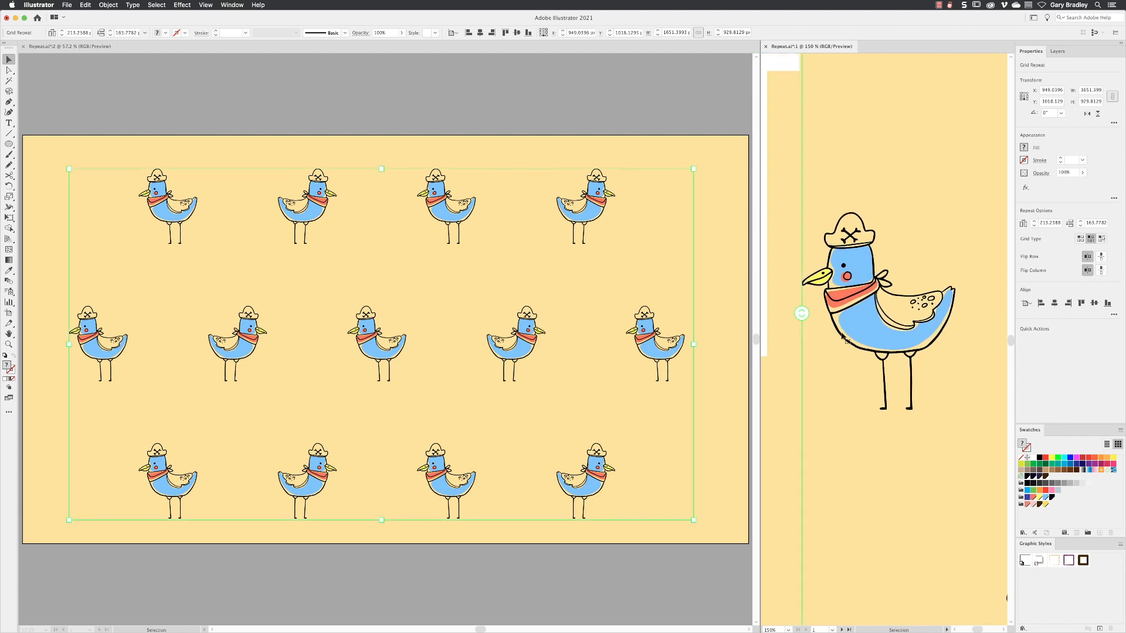
Enter the grid repeat and fill the original bird's hat with dark blue.
double_click(98, 343)
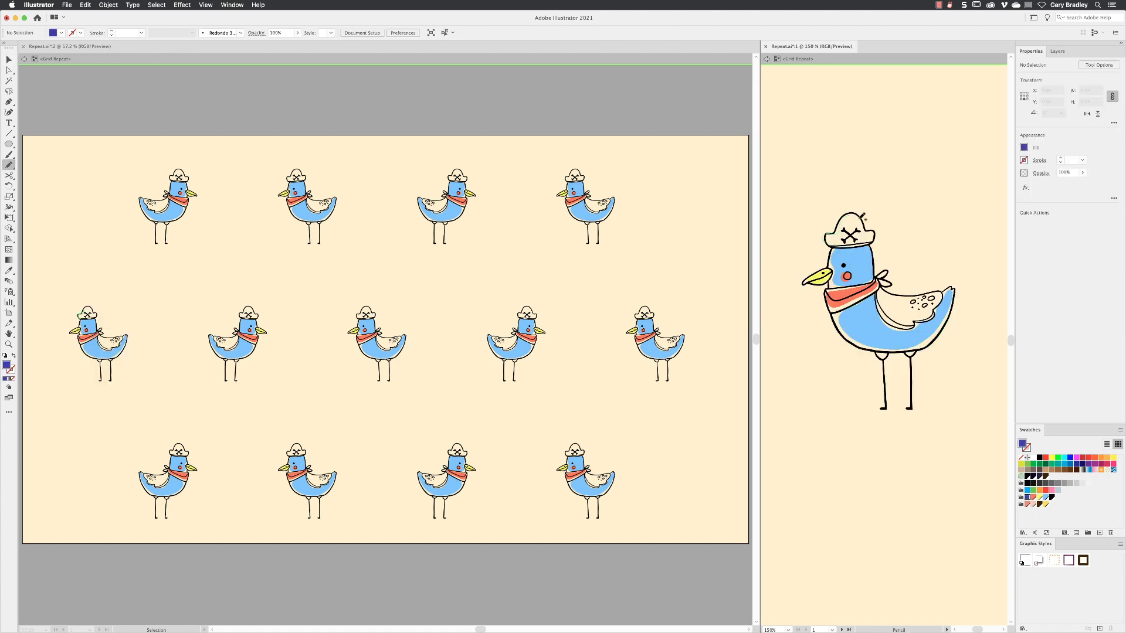
click(89, 316)
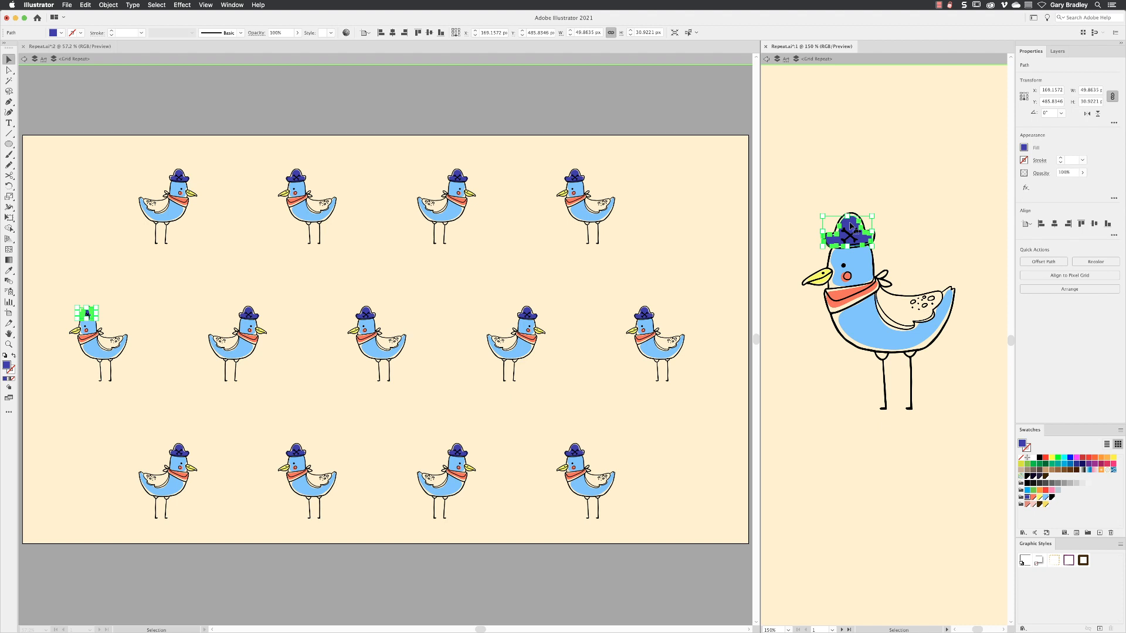
click(445, 575)
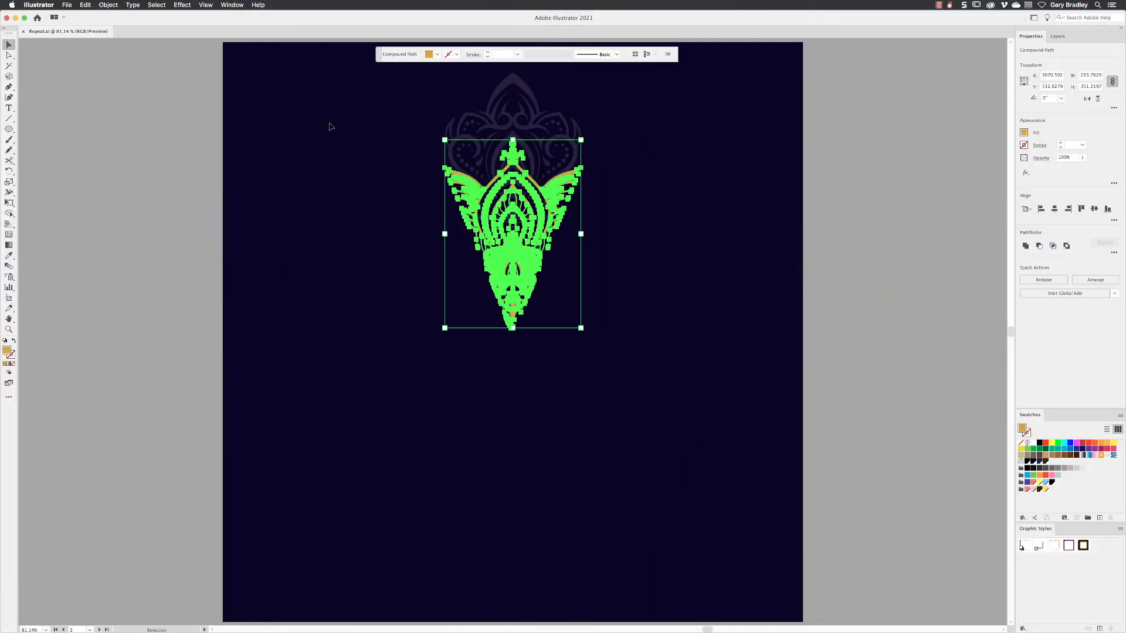
Apply a radial repeat (Object > Repeat > Radial) to the gold petal.
click(108, 5)
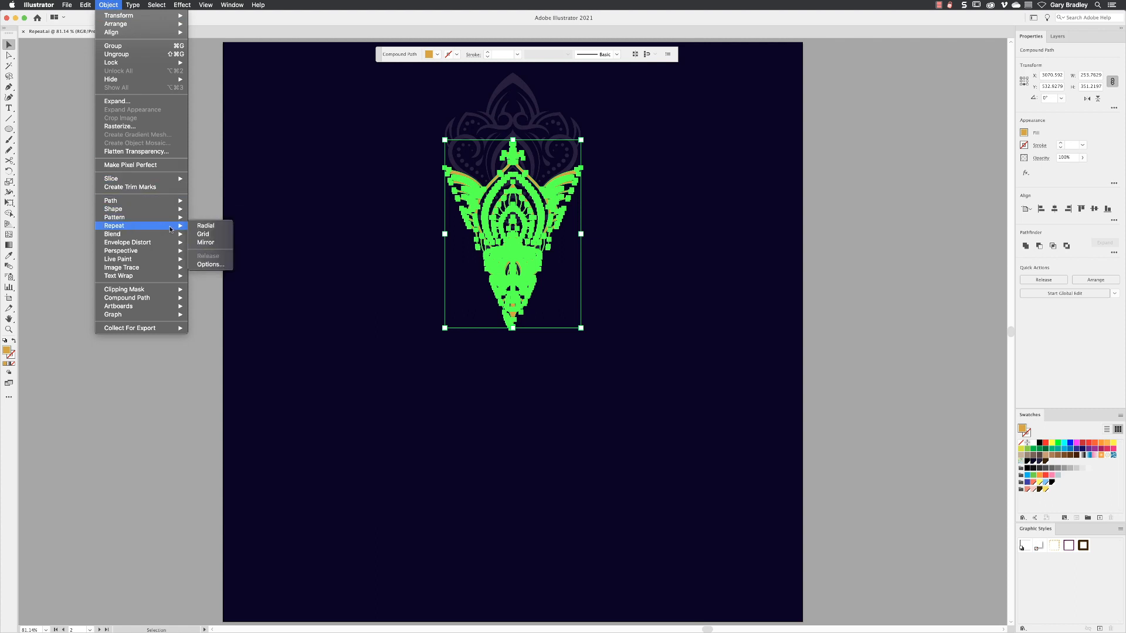
click(206, 226)
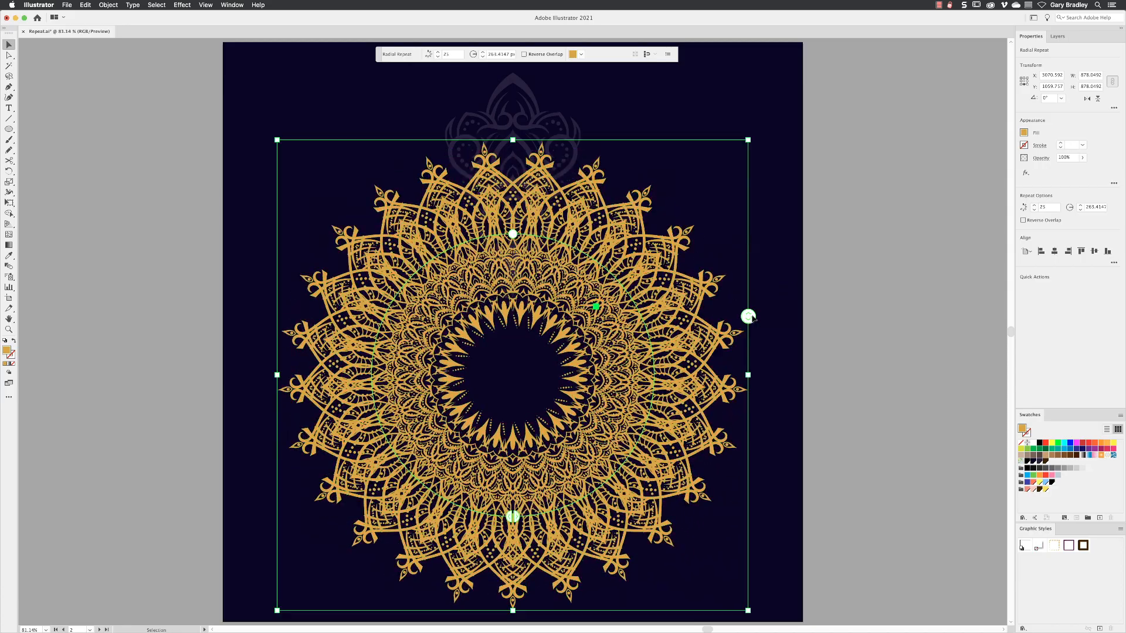
Lower the radial repeat's instance count so fewer, larger petals form the ring.
drag(749, 316, 748, 407)
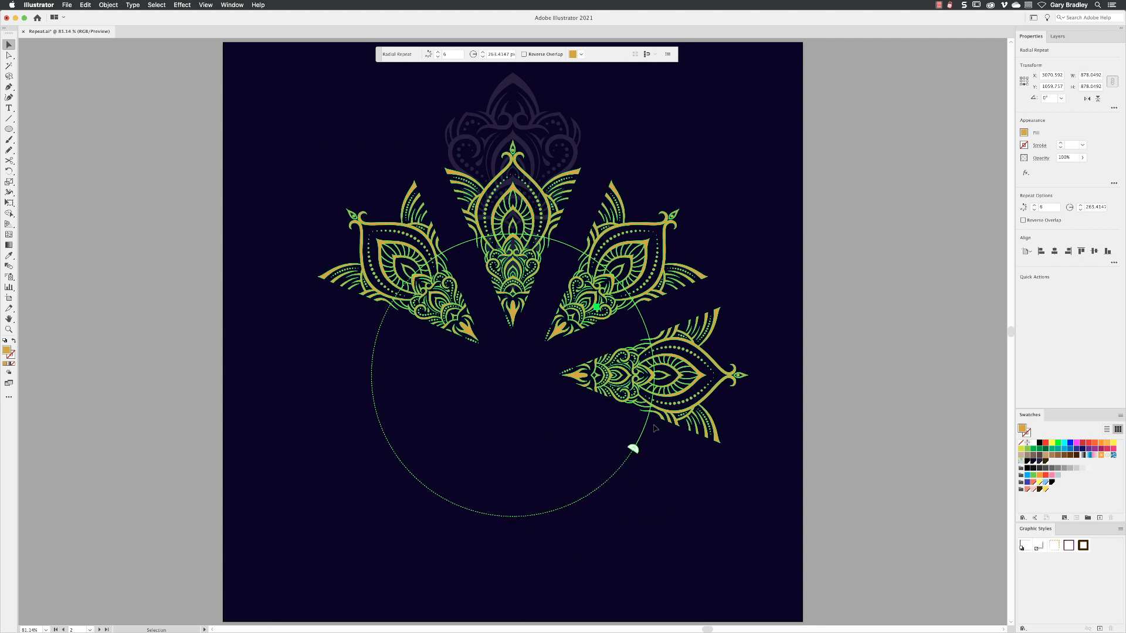
click(438, 54)
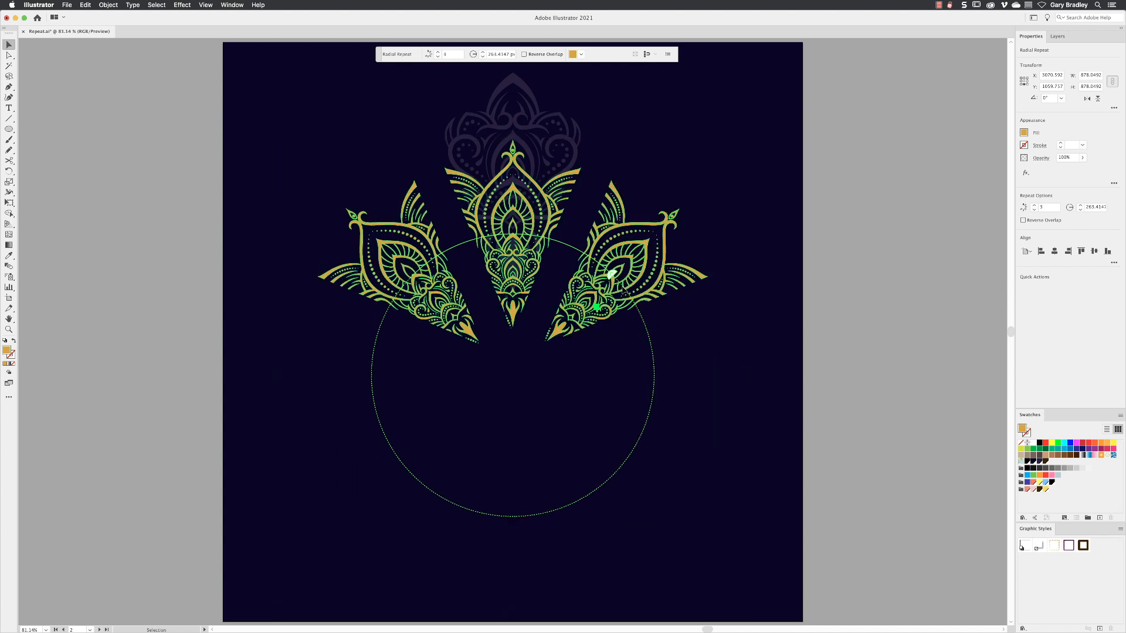
click(437, 52)
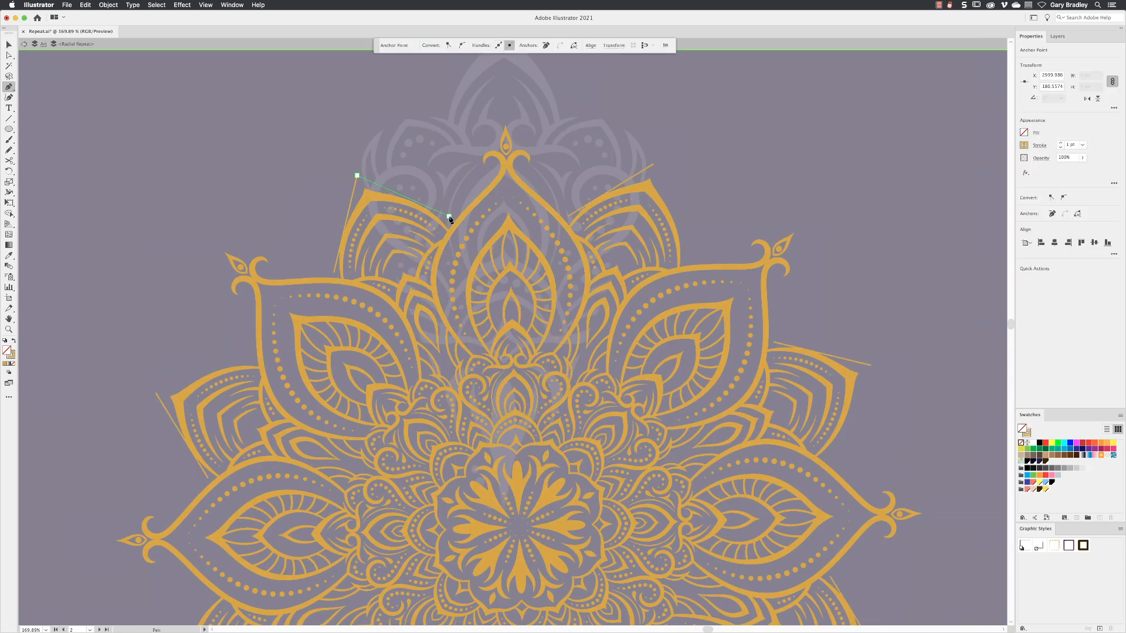
Draw a curved line along a petal edge, then mirror-repeat the half cat face.
drag(449, 219, 429, 192)
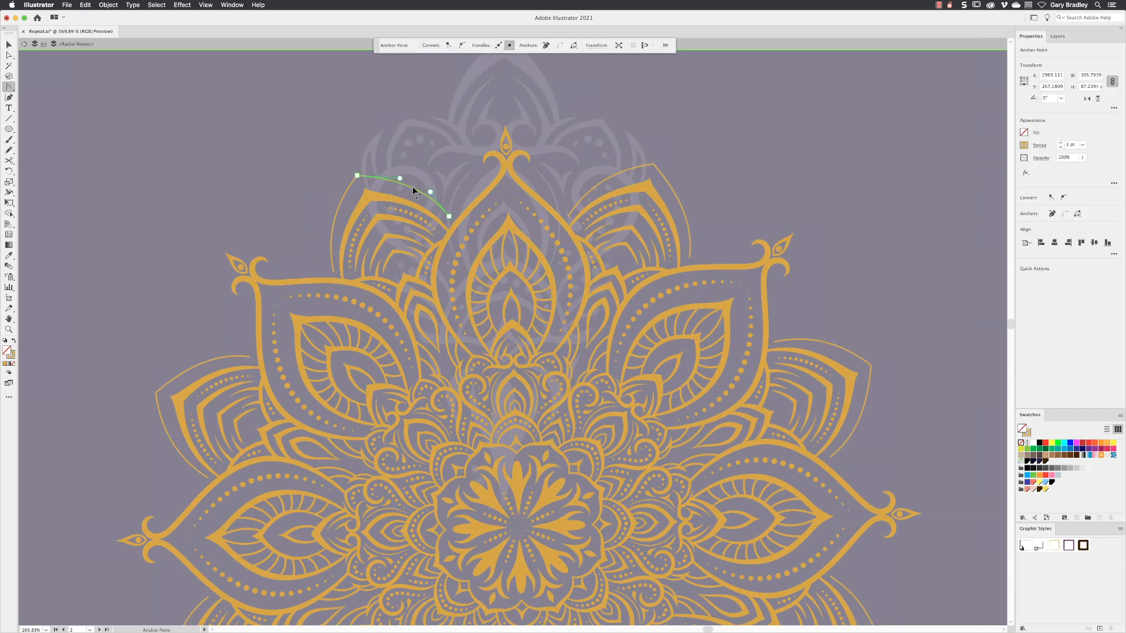
drag(448, 215, 334, 272)
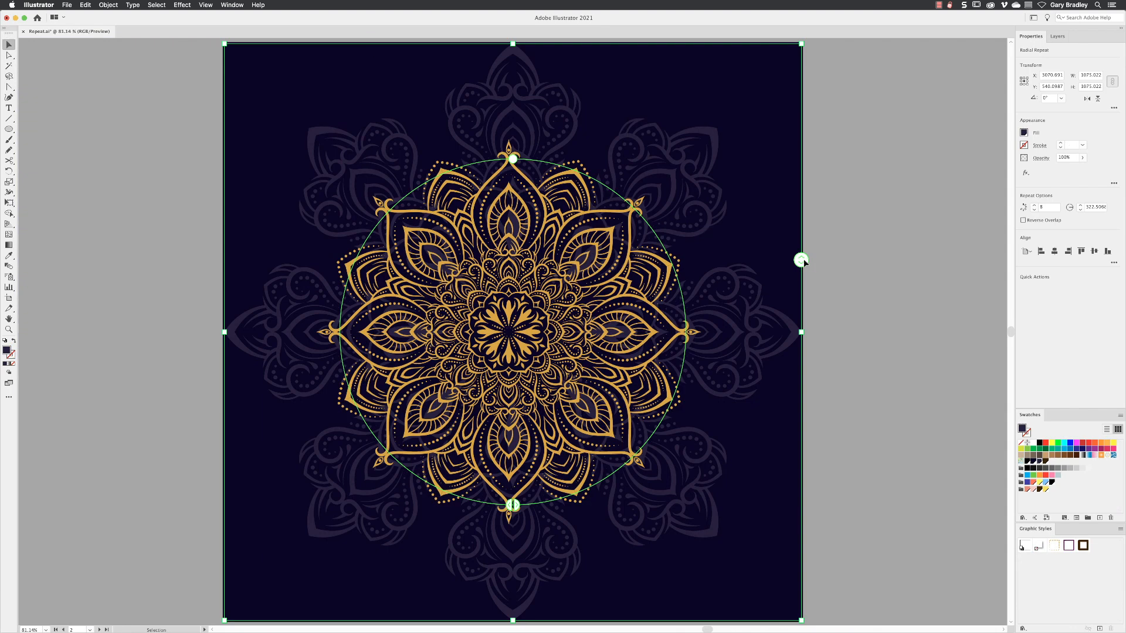
click(108, 5)
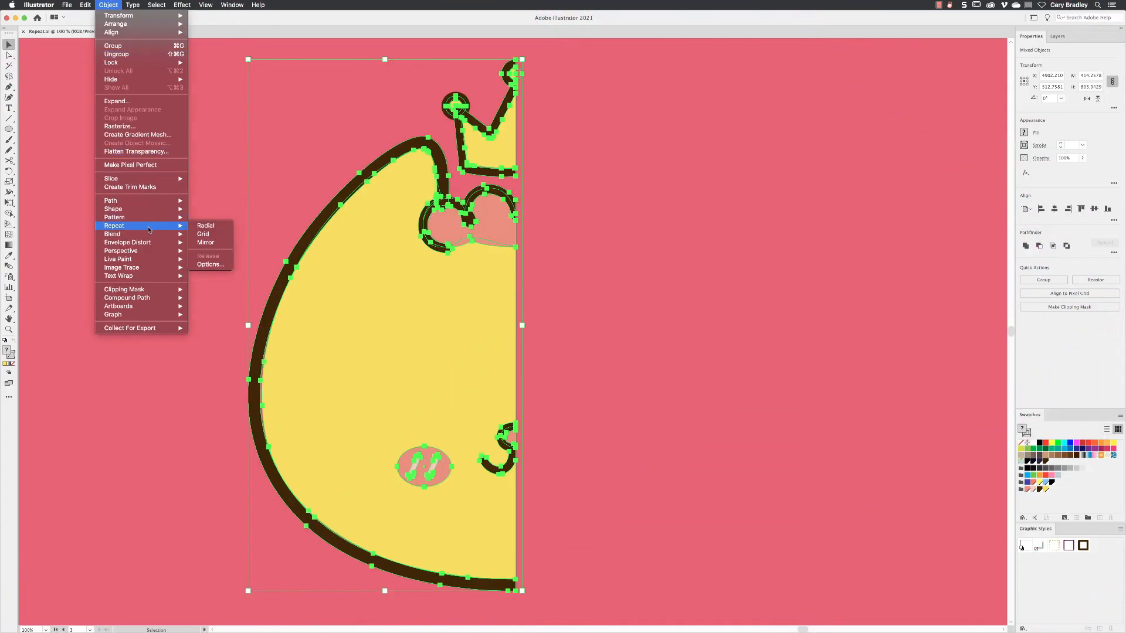
click(205, 242)
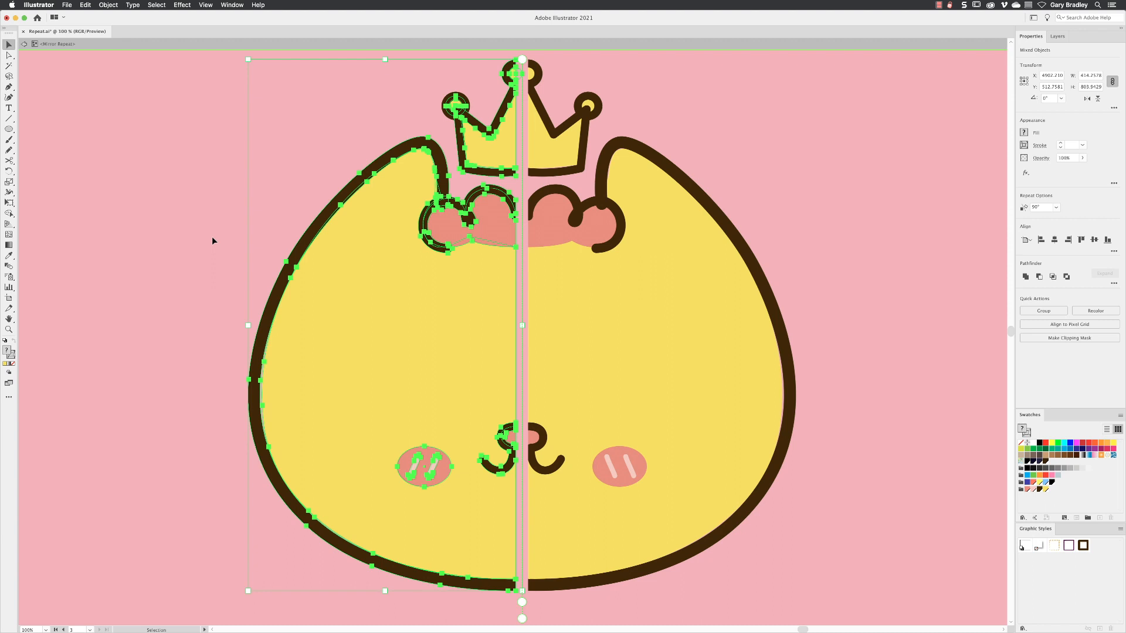
mouse_move(523, 606)
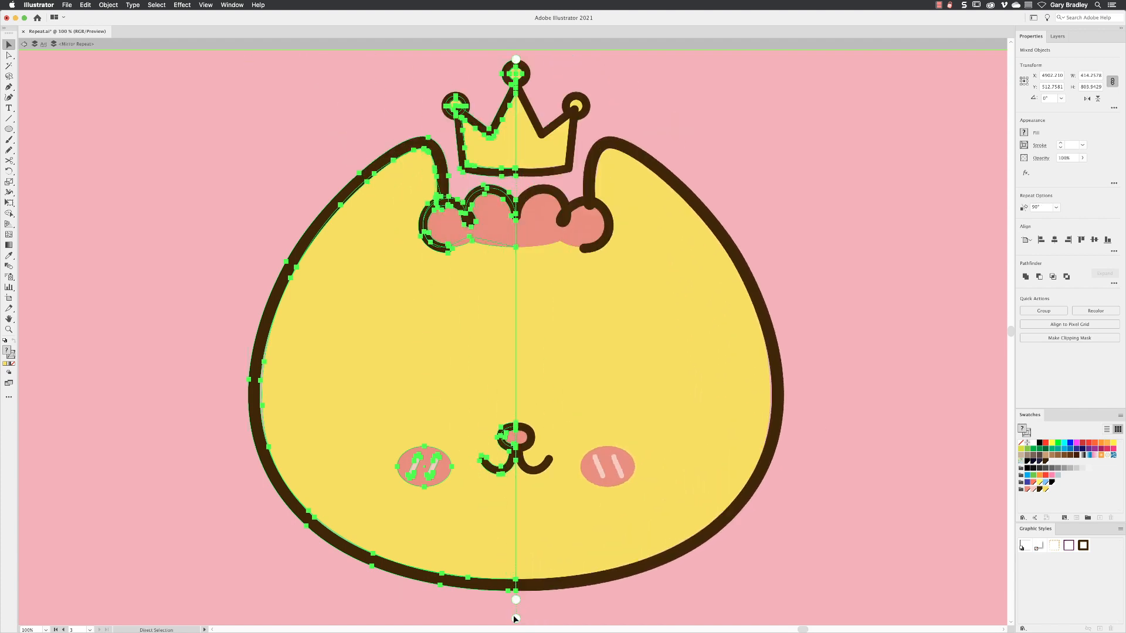
Move the mirror axis to the face's centre so the cat halves align.
drag(516, 57, 547, 59)
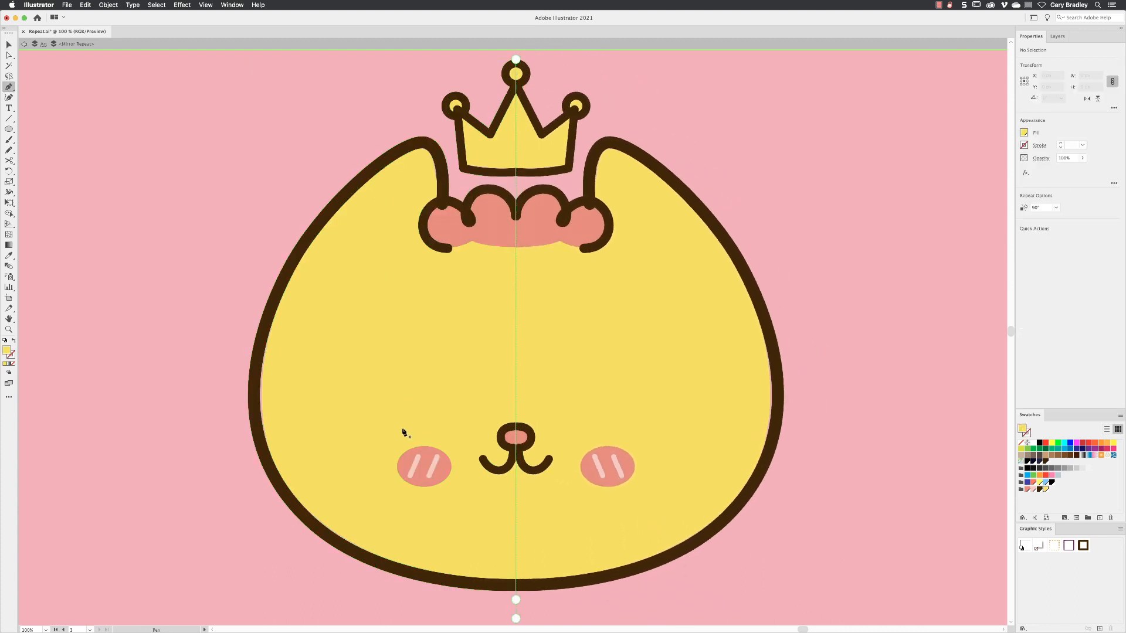
Draw a small curved Pen stroke above the cat's left cheek blush.
drag(403, 429, 432, 400)
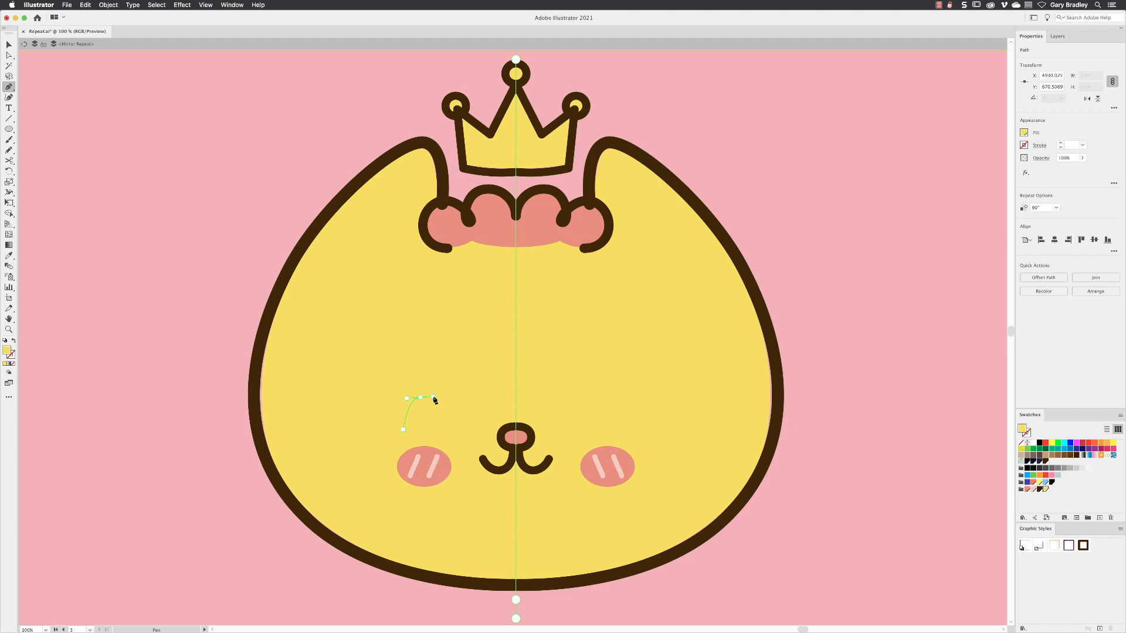